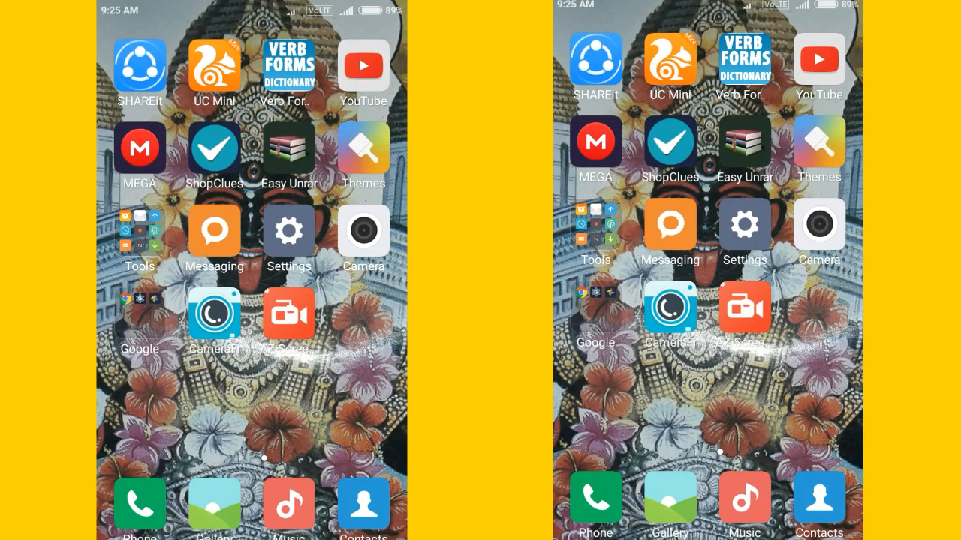
# Swipe to the second home screen page where the MX Player icon sits.
pyautogui.hscroll(-3)
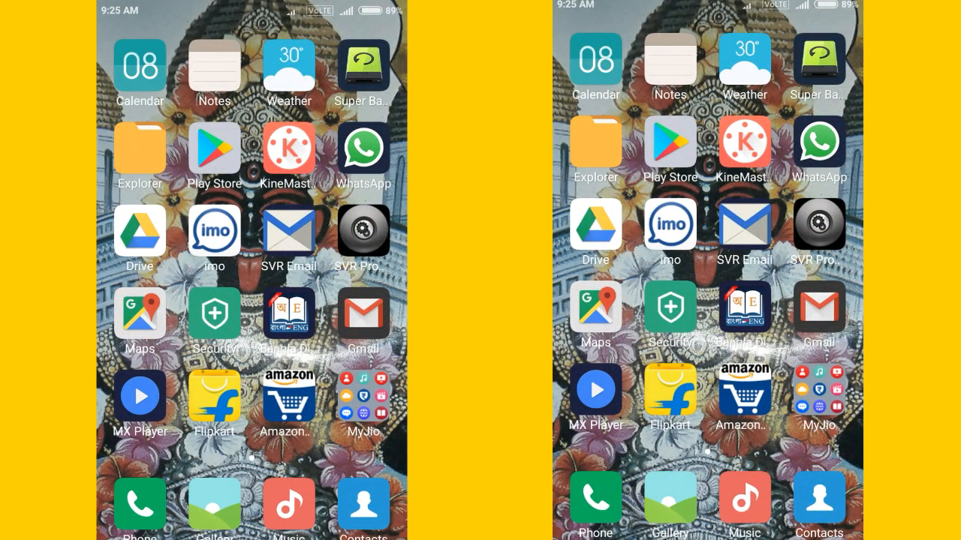
pyautogui.hscroll(-3)
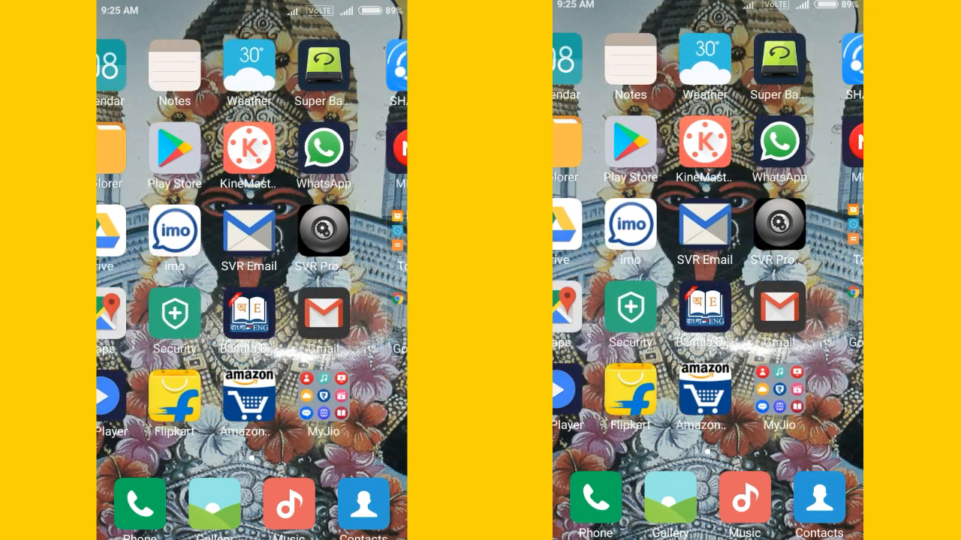
pyautogui.hscroll(-3)
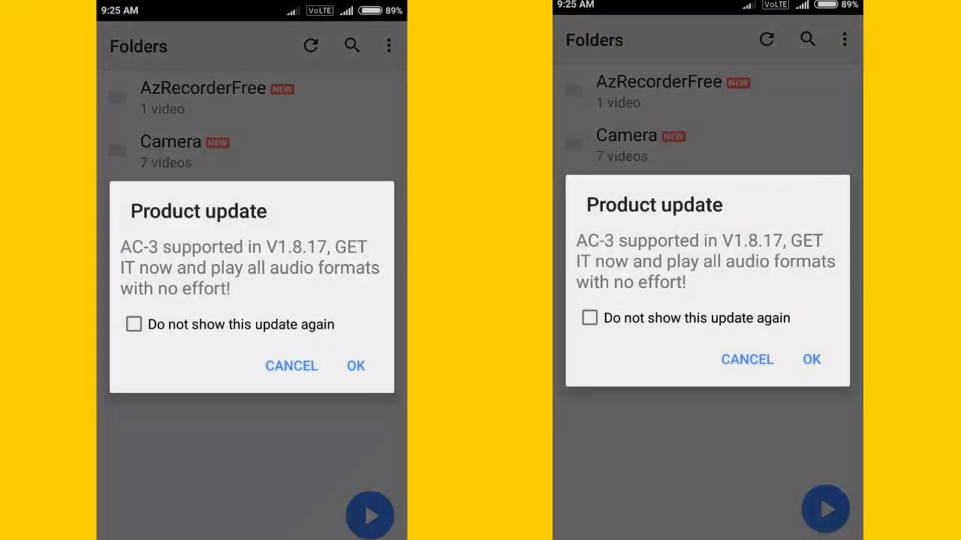
# Dismiss the update notice and delete VID_20170606_230708 from the Camera folder, confirming permanent deletion.
pyautogui.click(355, 366)
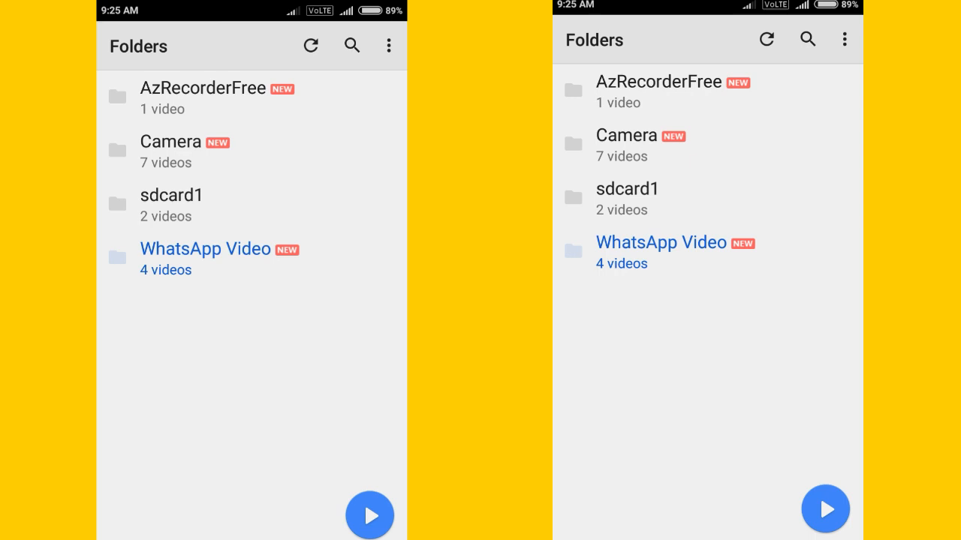
pyautogui.click(171, 141)
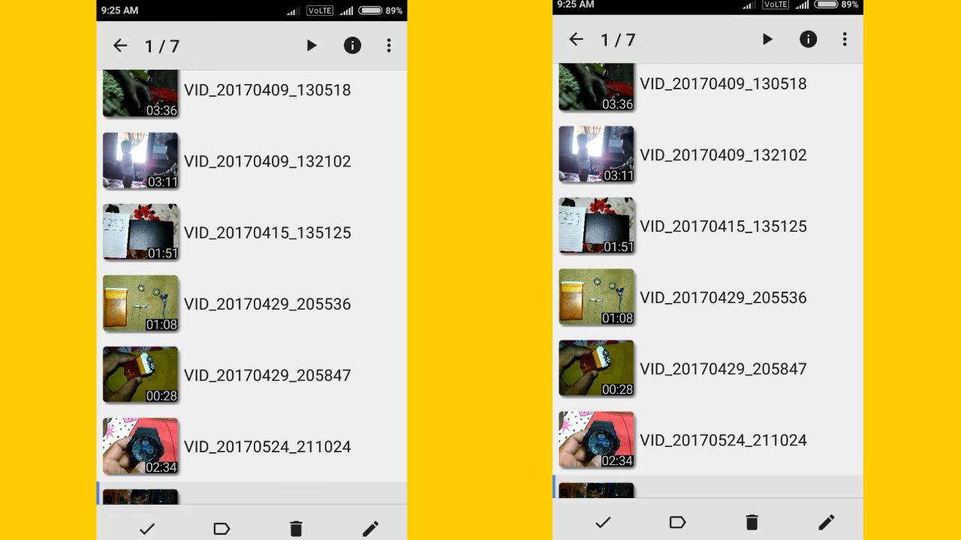
pyautogui.click(295, 529)
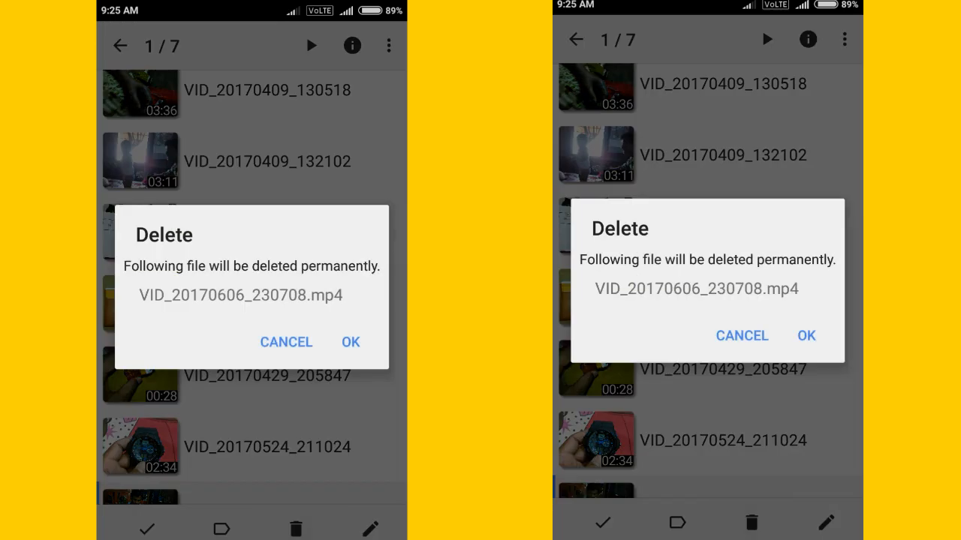
pyautogui.click(351, 343)
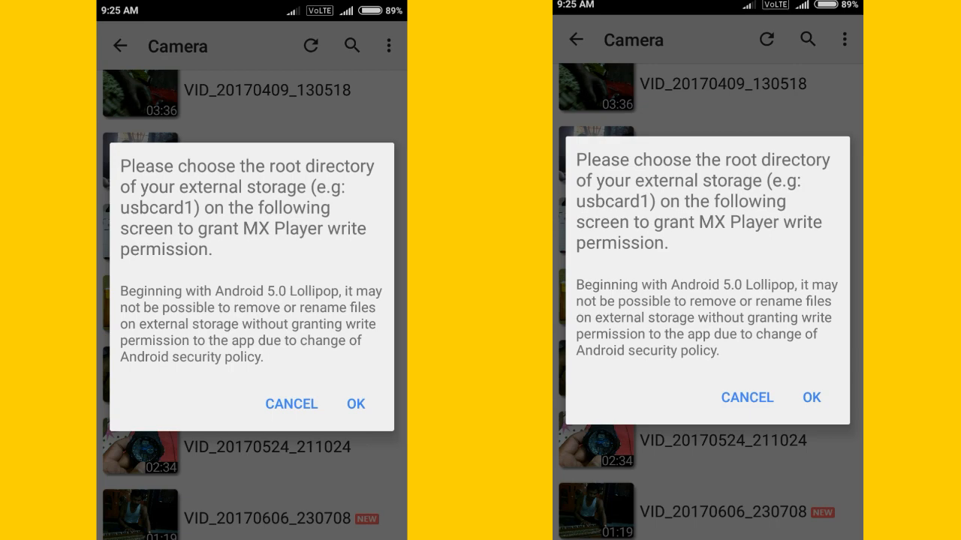
# Acknowledge the storage write-permission prompt and the resulting can't-delete error.
pyautogui.click(354, 403)
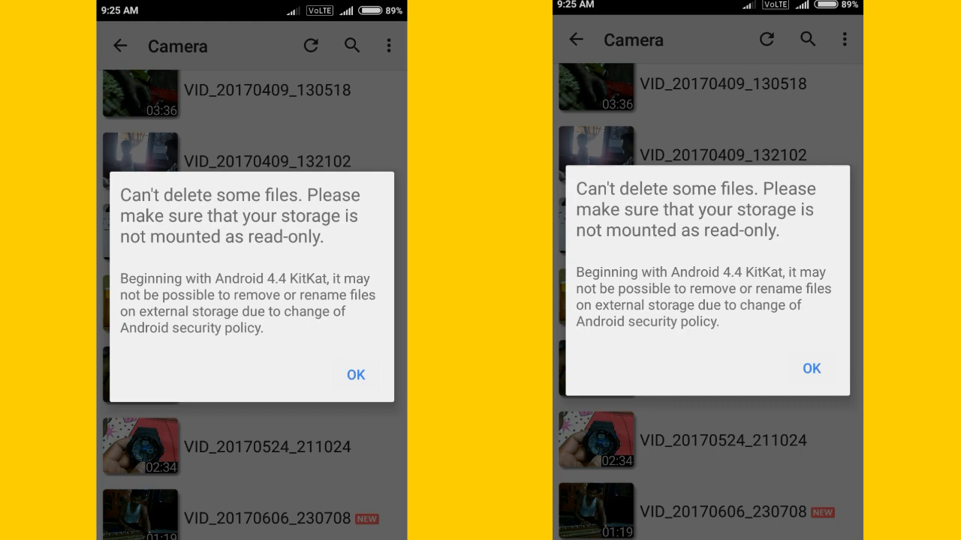
pyautogui.click(354, 375)
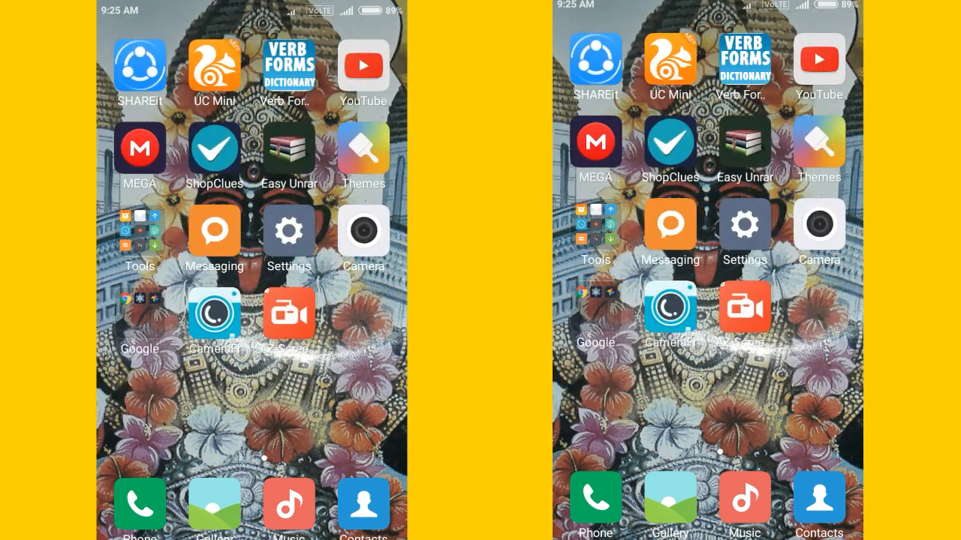
# Go from Settings down to the Installed apps list.
pyautogui.click(288, 231)
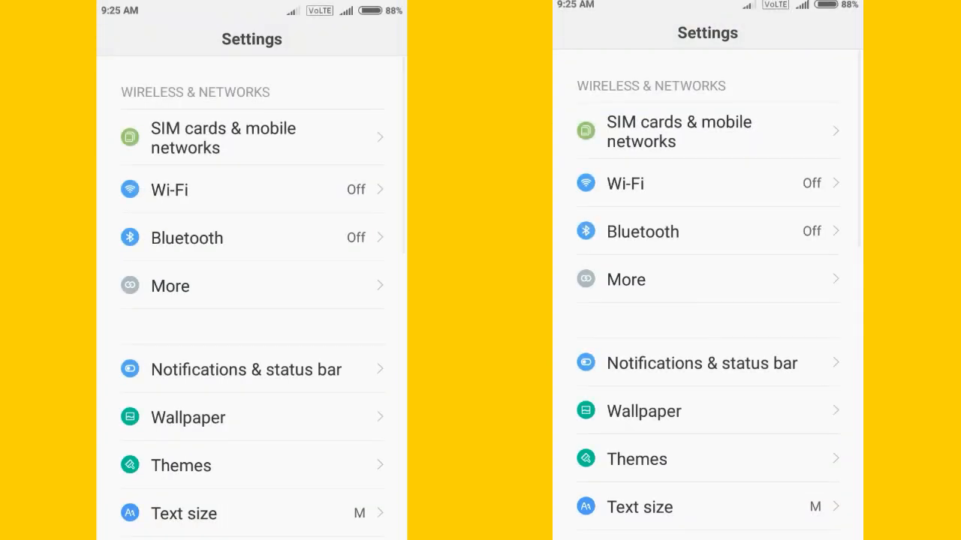
pyautogui.scroll(-3)
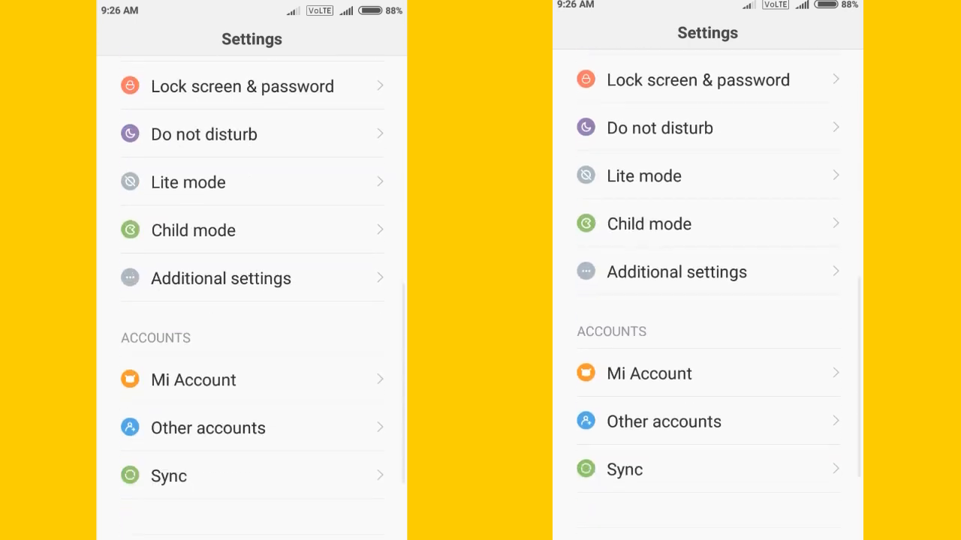
pyautogui.scroll(-3)
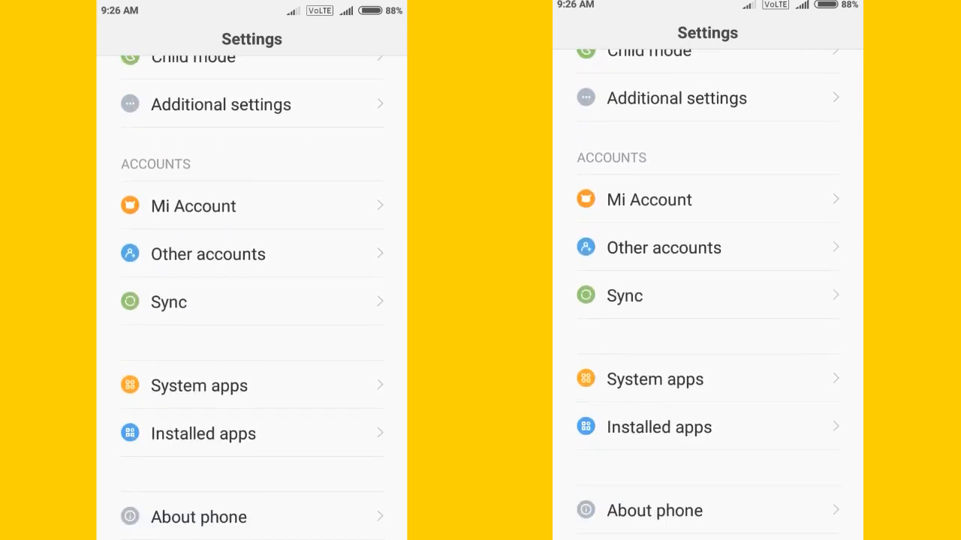
pyautogui.click(202, 432)
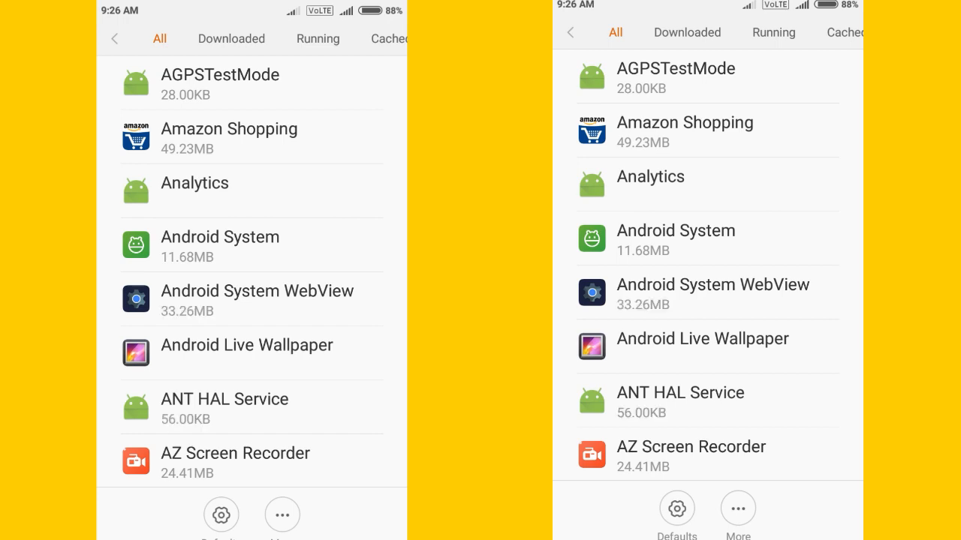
# Find the disabled Documents app in All apps, enable it from App info, and go home.
pyautogui.scroll(-3)
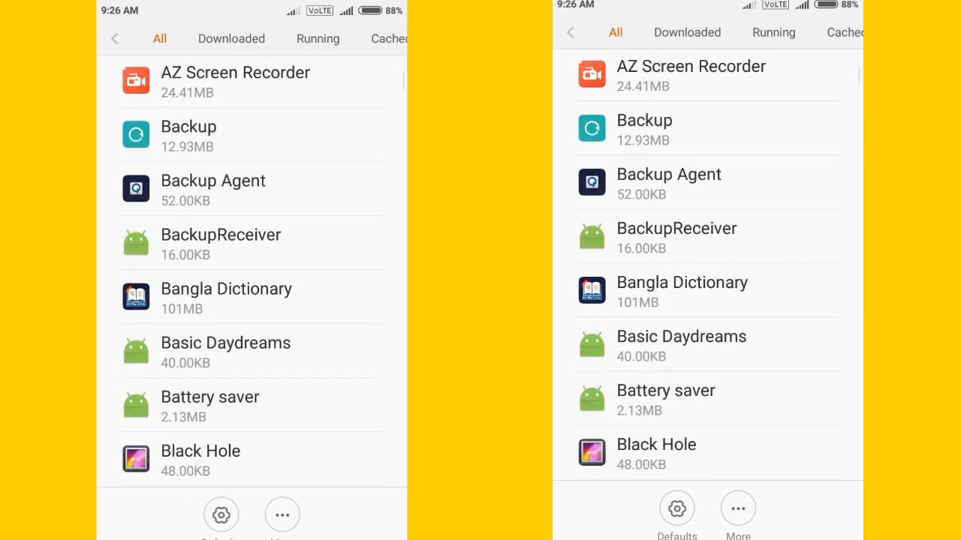
pyautogui.scroll(-3)
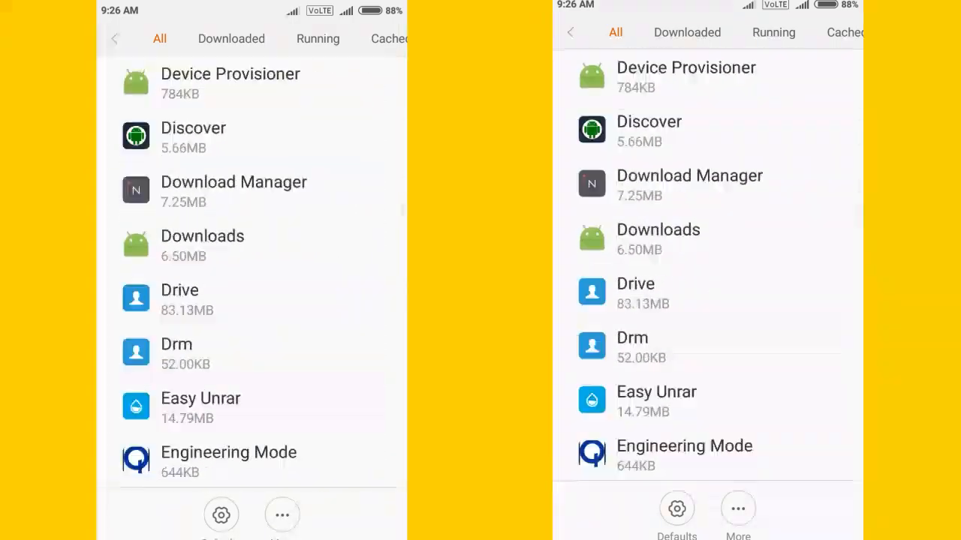
pyautogui.scroll(-3)
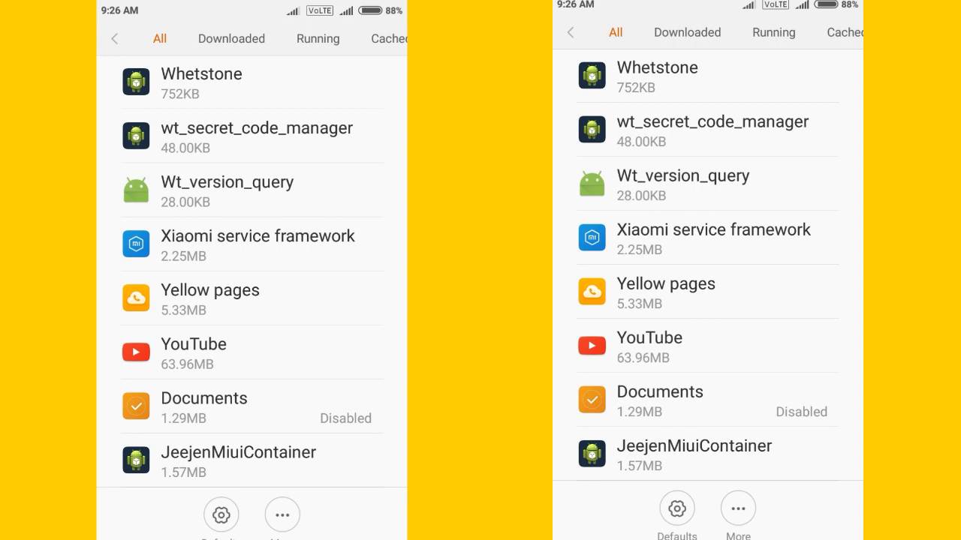
pyautogui.click(203, 398)
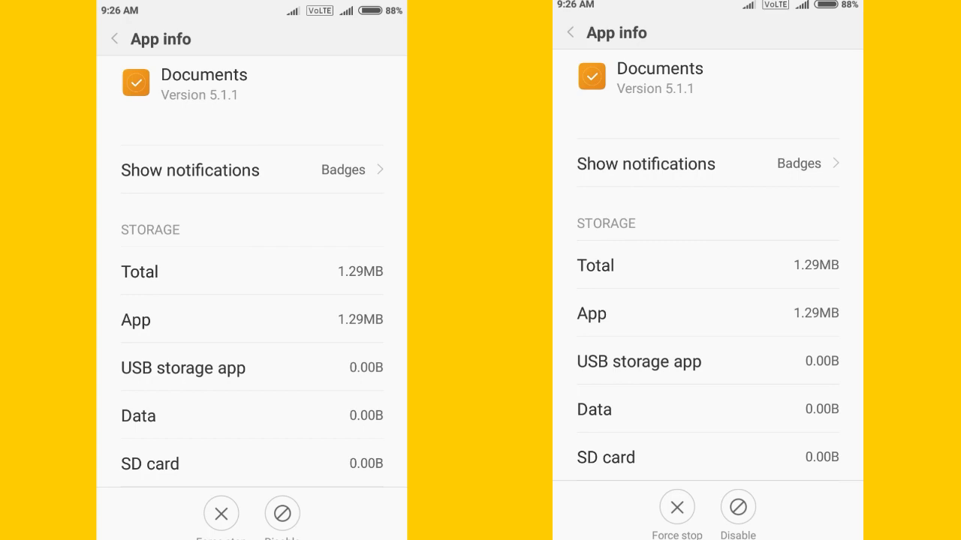
pyautogui.click(114, 39)
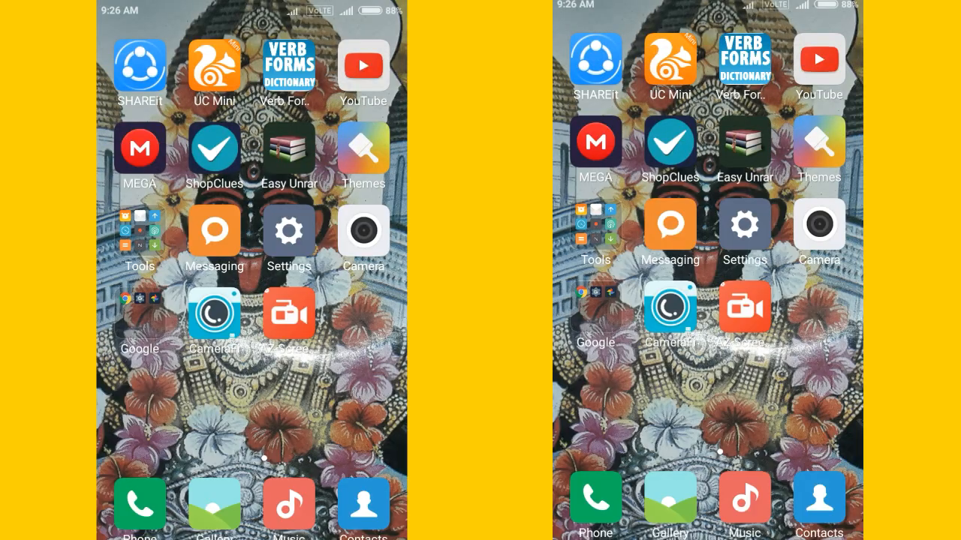
# Relaunch MX Player, dismiss the update notice and enter the Camera folder.
pyautogui.click(288, 314)
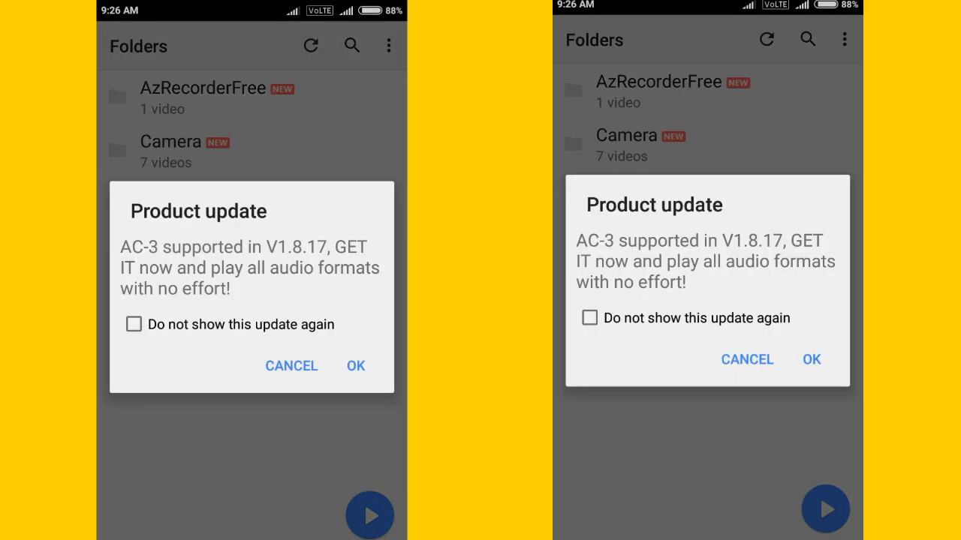
pyautogui.click(354, 366)
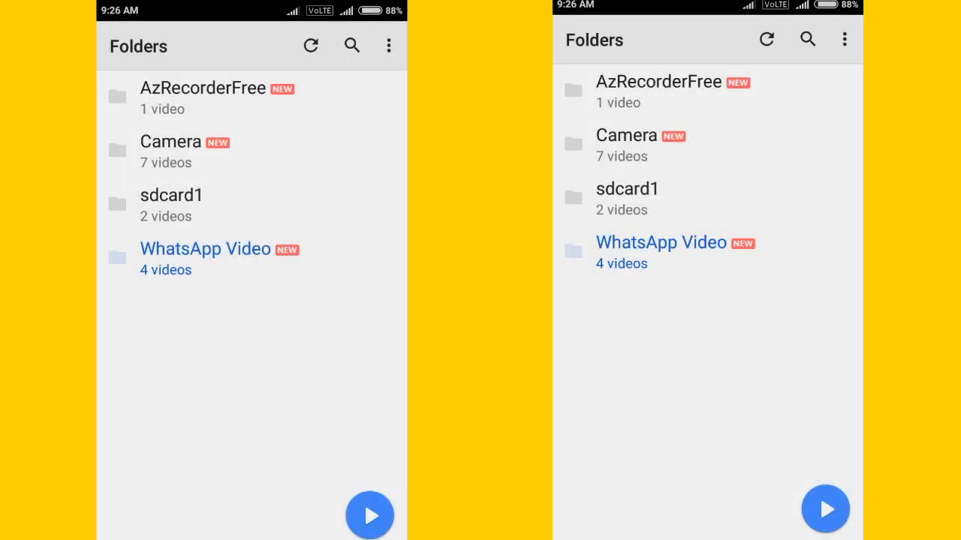
pyautogui.click(170, 141)
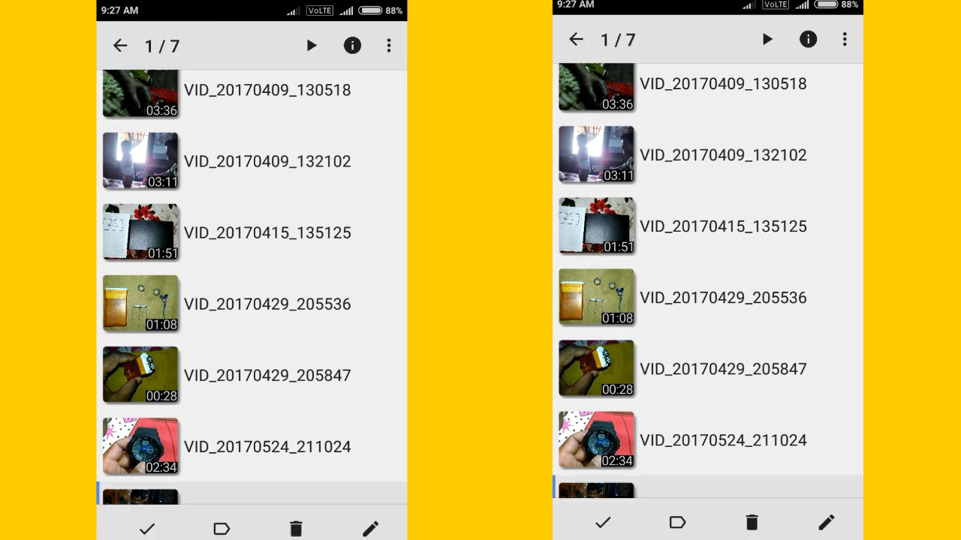
# Delete VID_20170606_230708 again, confirming deletion and accepting the write-permission prompt.
pyautogui.click(295, 528)
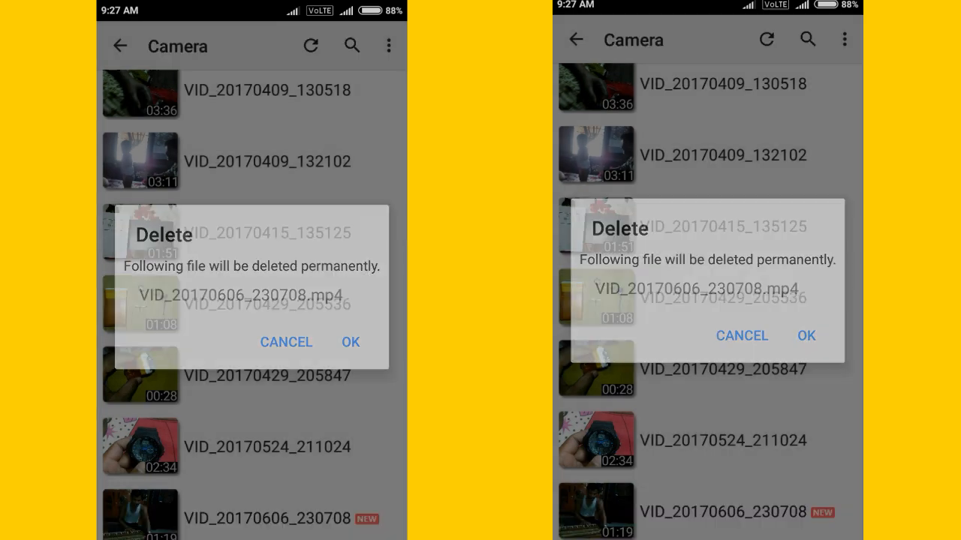
pyautogui.click(350, 342)
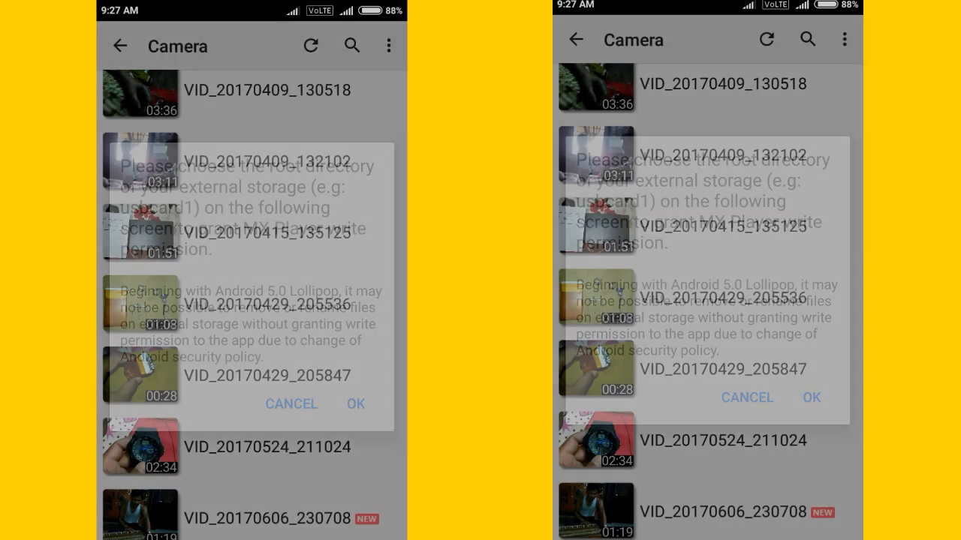
pyautogui.click(354, 403)
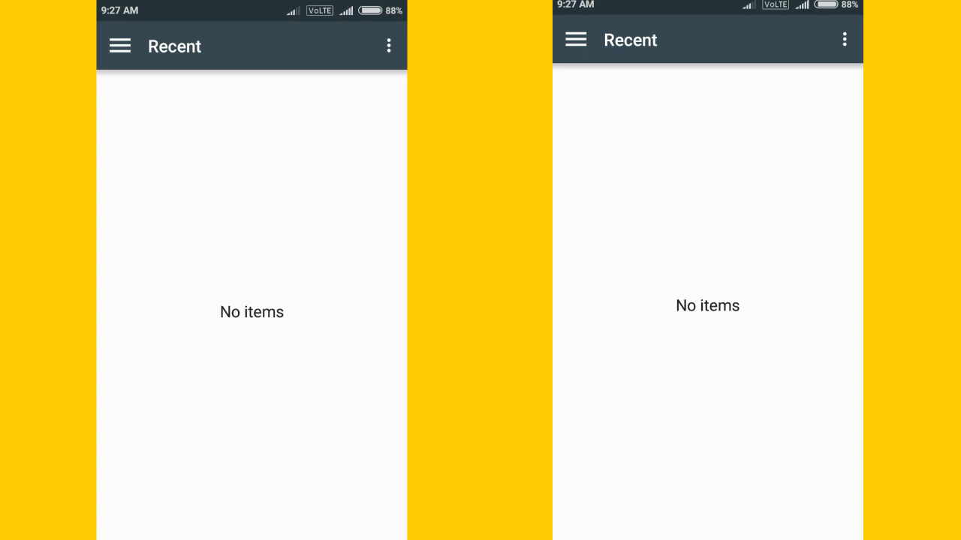
# Grant MX Player write access by selecting the NETKING storage root in the Documents picker.
pyautogui.click(120, 45)
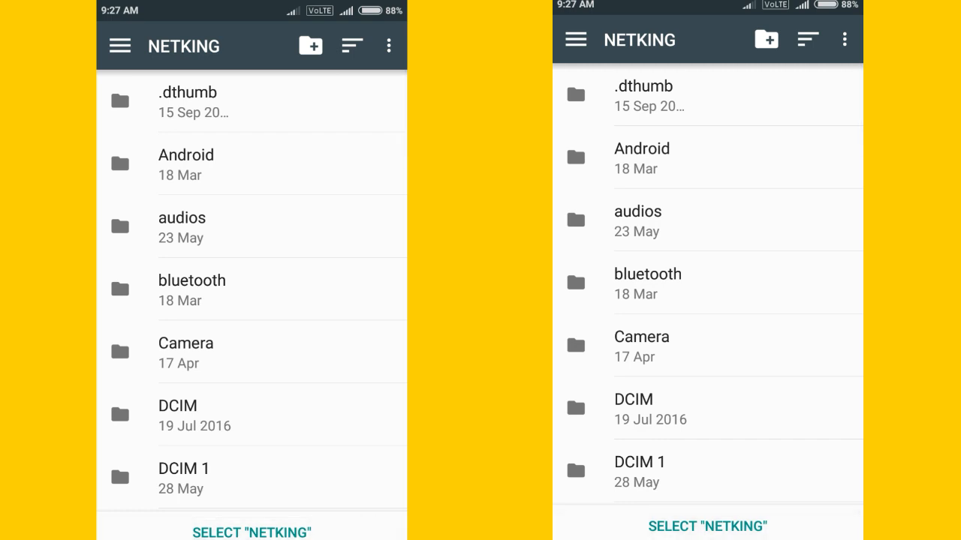
pyautogui.click(186, 342)
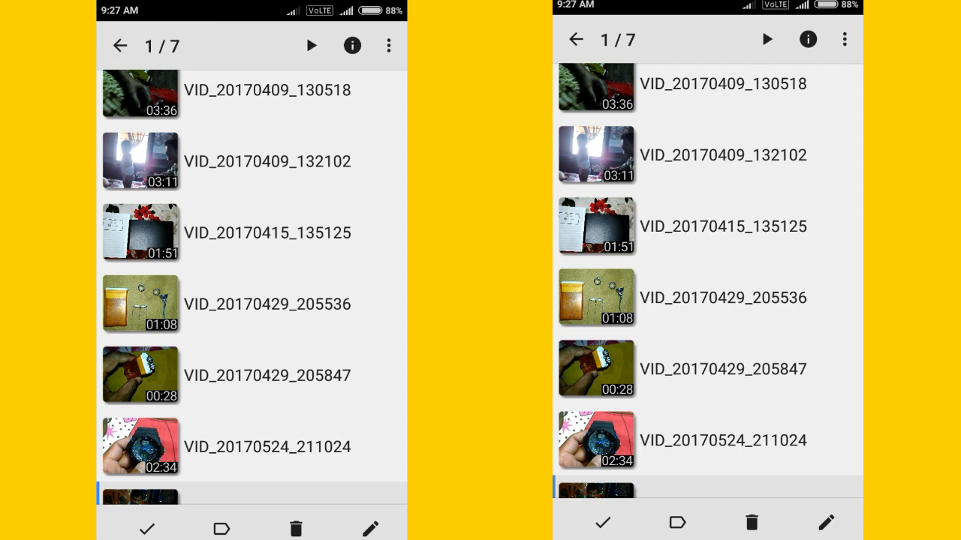
# Delete VID_20170606_230708 for good, leaving 6 Camera videos, and return home.
pyautogui.click(296, 528)
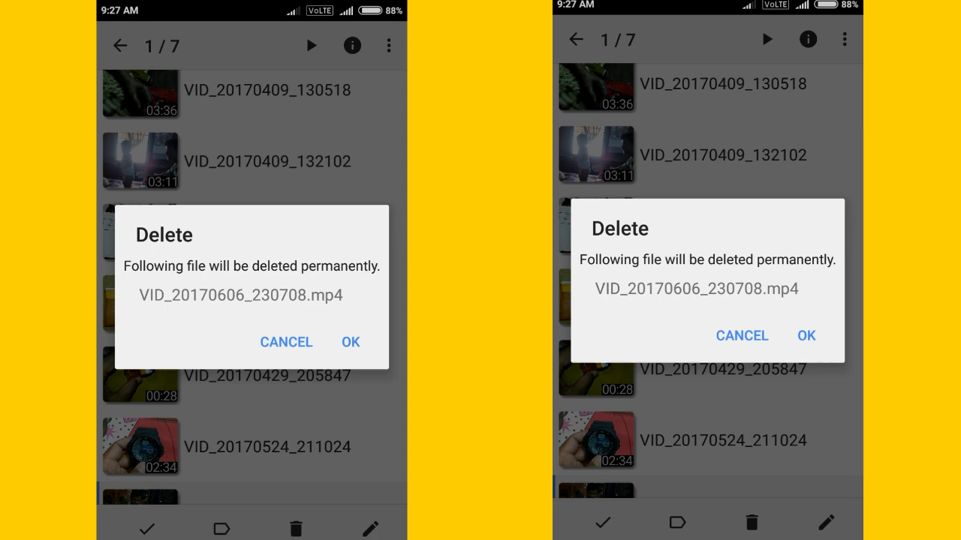
pyautogui.click(350, 342)
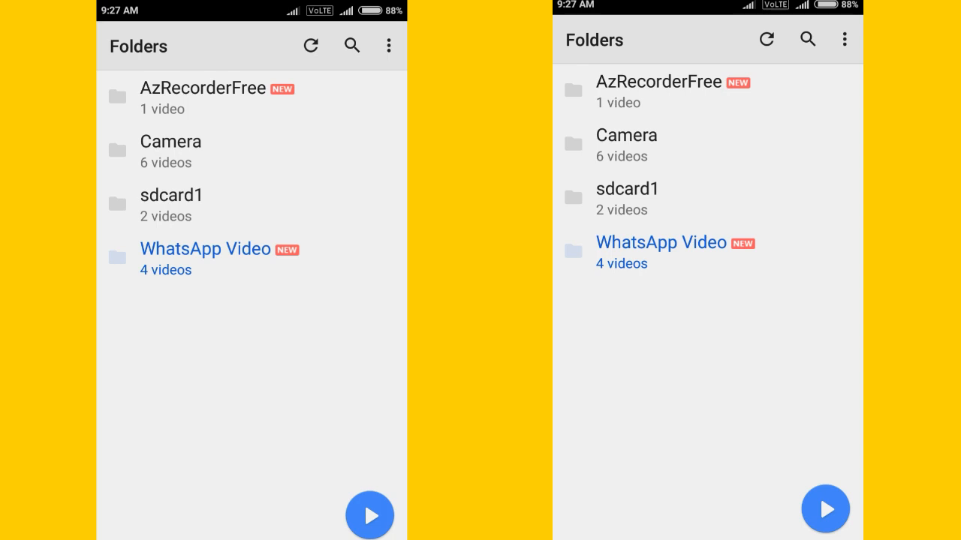
pyautogui.press('Home')
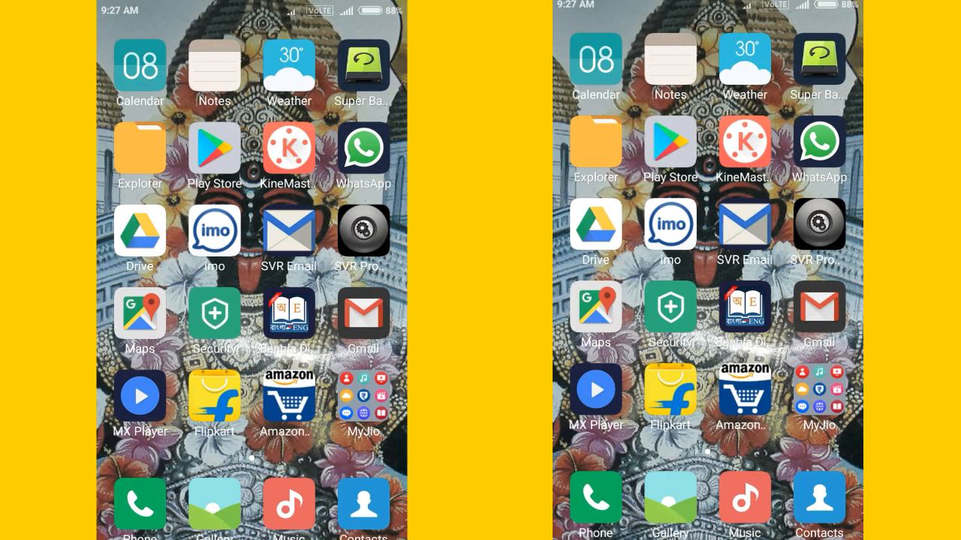